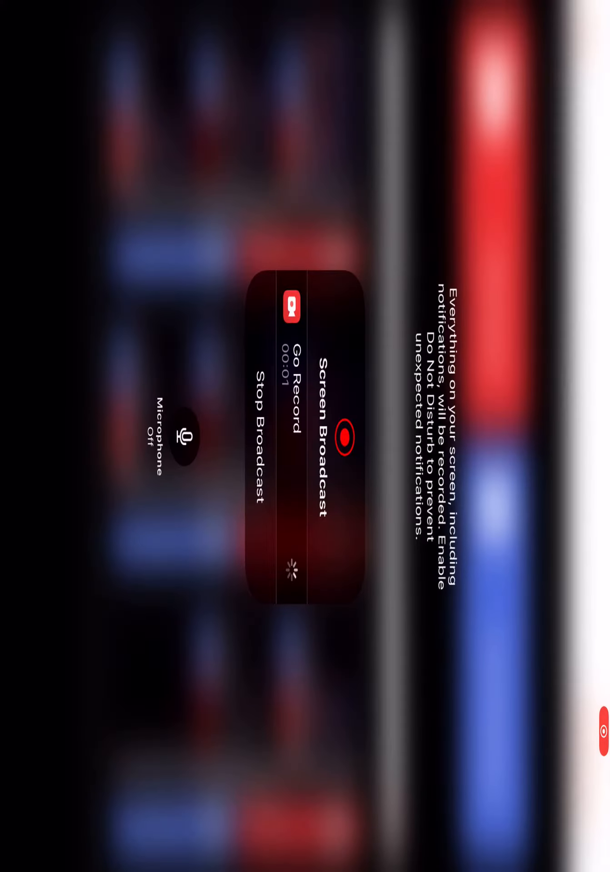
Start the Go Record screen broadcast from Control Center and return to the apps.
{"action": "left_click", "coordinate": [184, 438]}
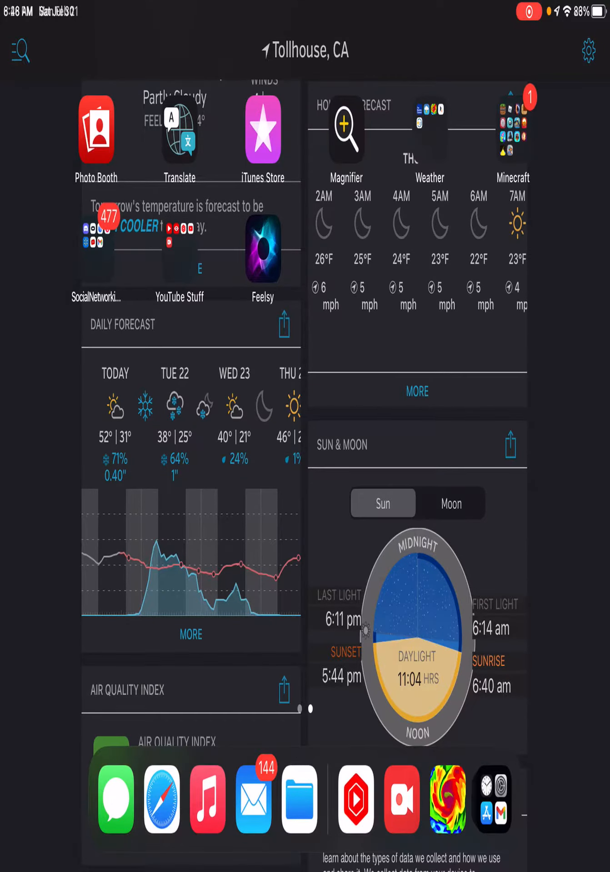
Launch Feelsy and scroll down its Today page.
{"action": "left_click", "coordinate": [261, 247]}
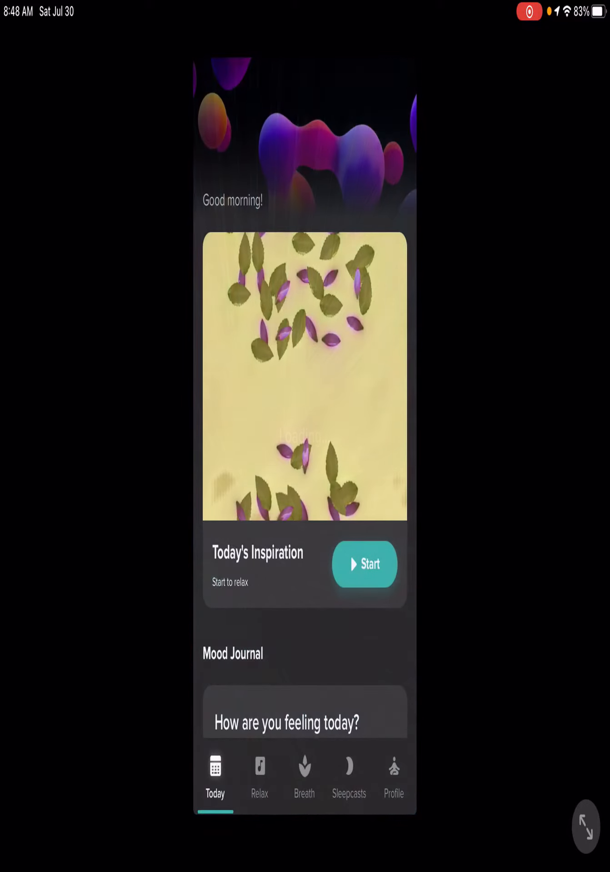
{"action": "scroll", "scroll_direction": "down", "scroll_amount": 3}
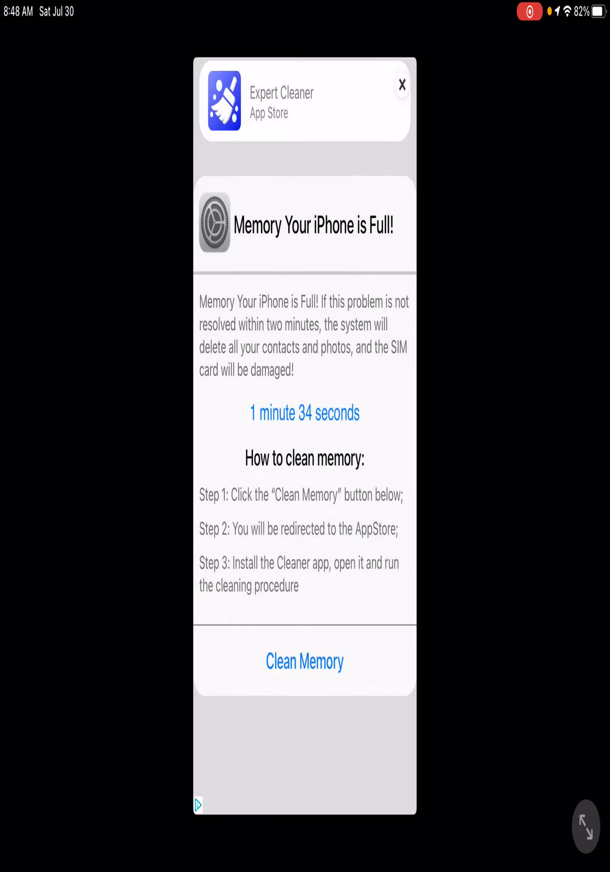
Close the memory-full ad and scroll down to Recommended Slimes.
{"action": "left_click", "coordinate": [402, 86]}
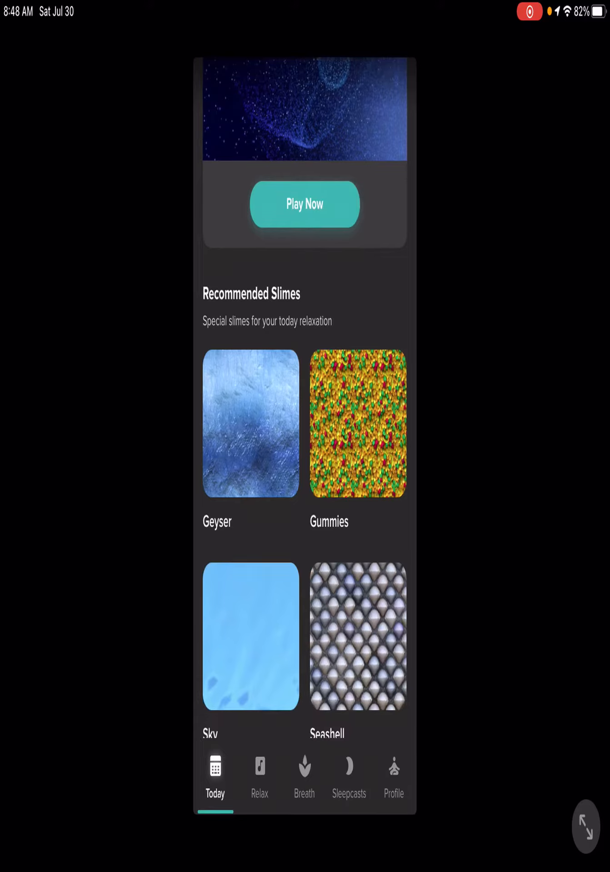
{"action": "scroll", "scroll_direction": "down", "scroll_amount": 3}
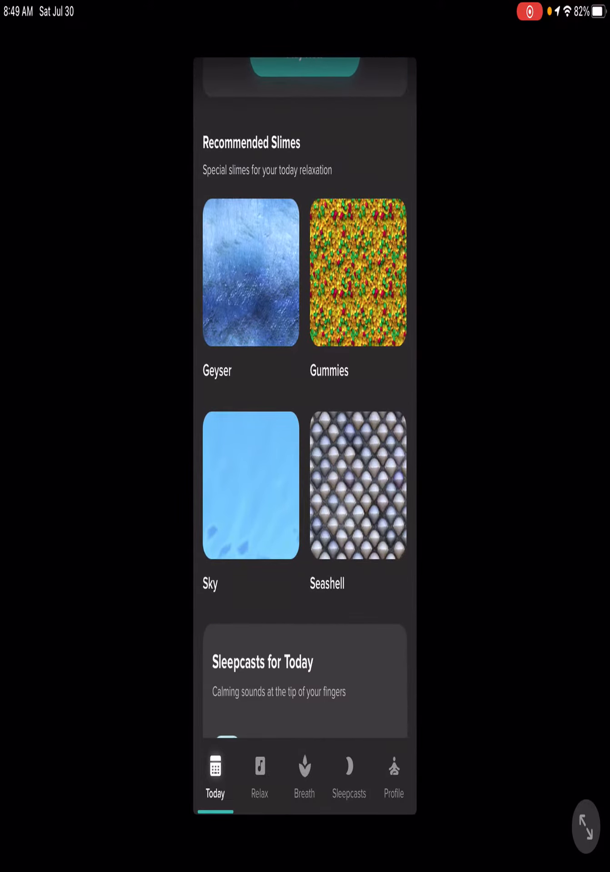
Open the Gummies tile under Recommended Slimes.
{"action": "left_click", "coordinate": [356, 275]}
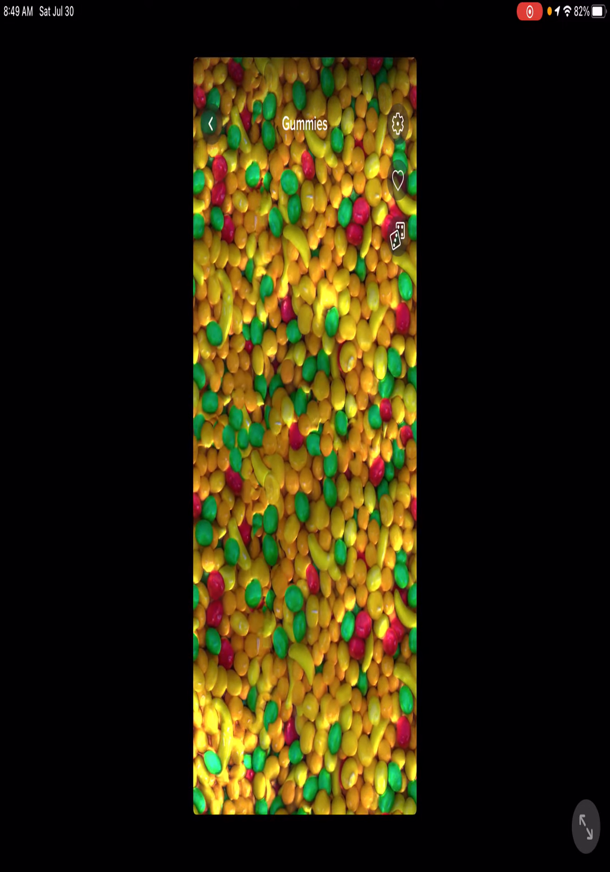